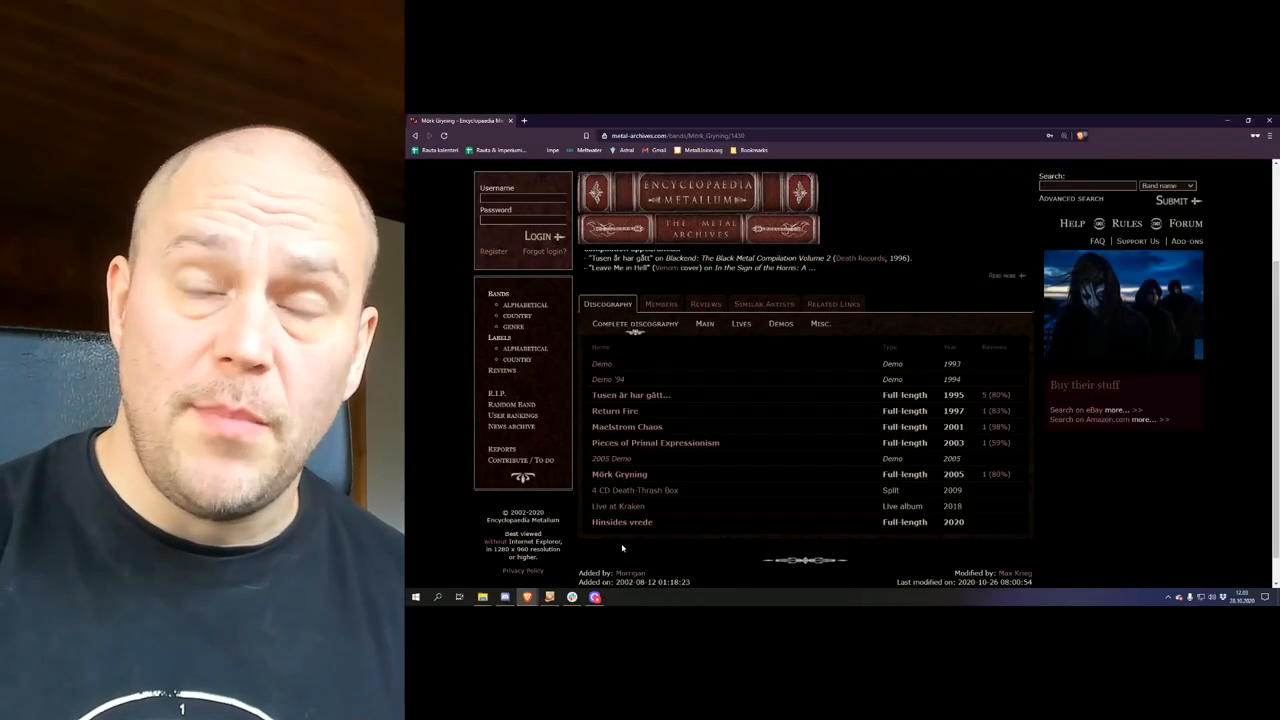
pyautogui.moveTo(664, 540)
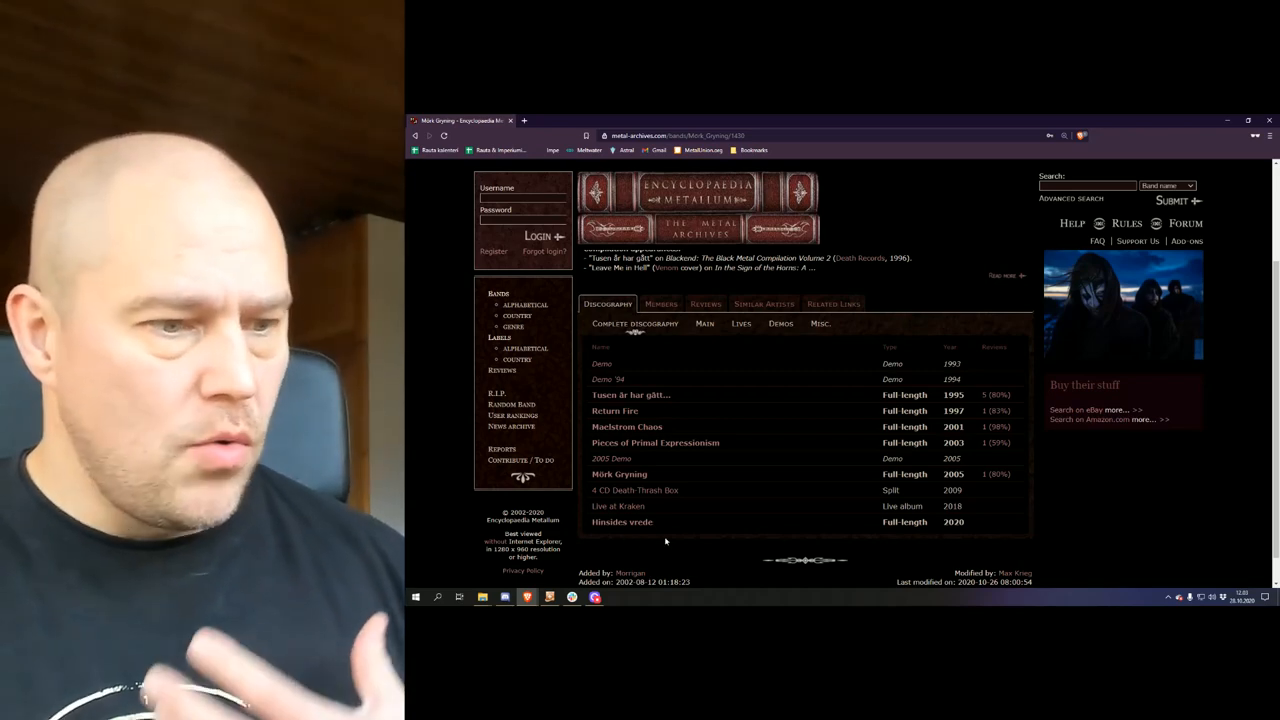
# Step: Scroll through Mörk Gryning's discography and go to the 'Tusen år har gått...' album page
pyautogui.scroll(3)
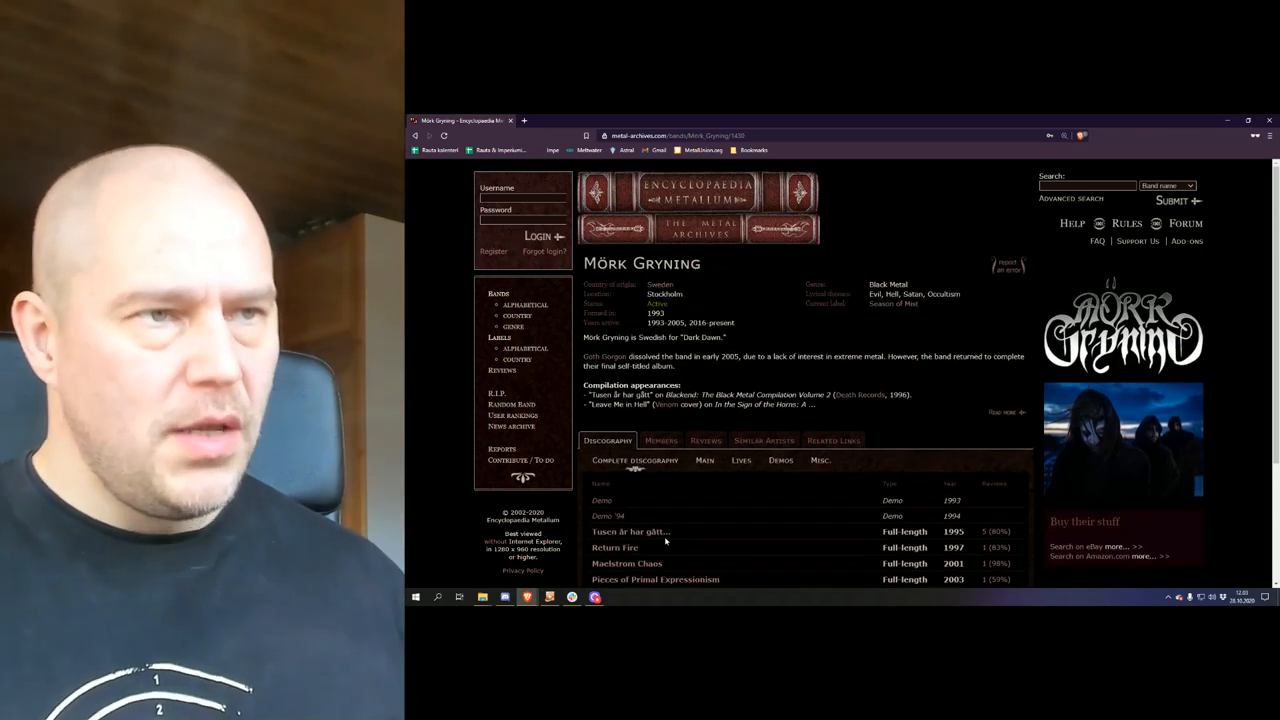
pyautogui.moveTo(763, 440)
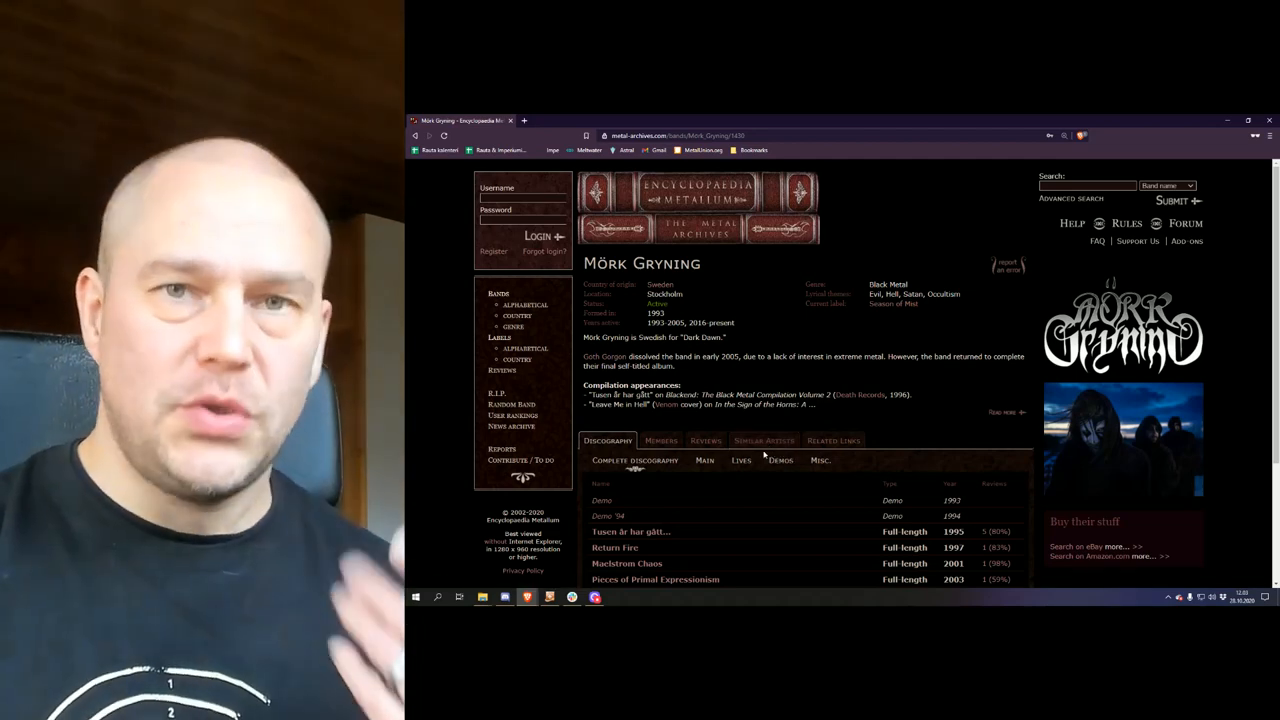
pyautogui.scroll(-3)
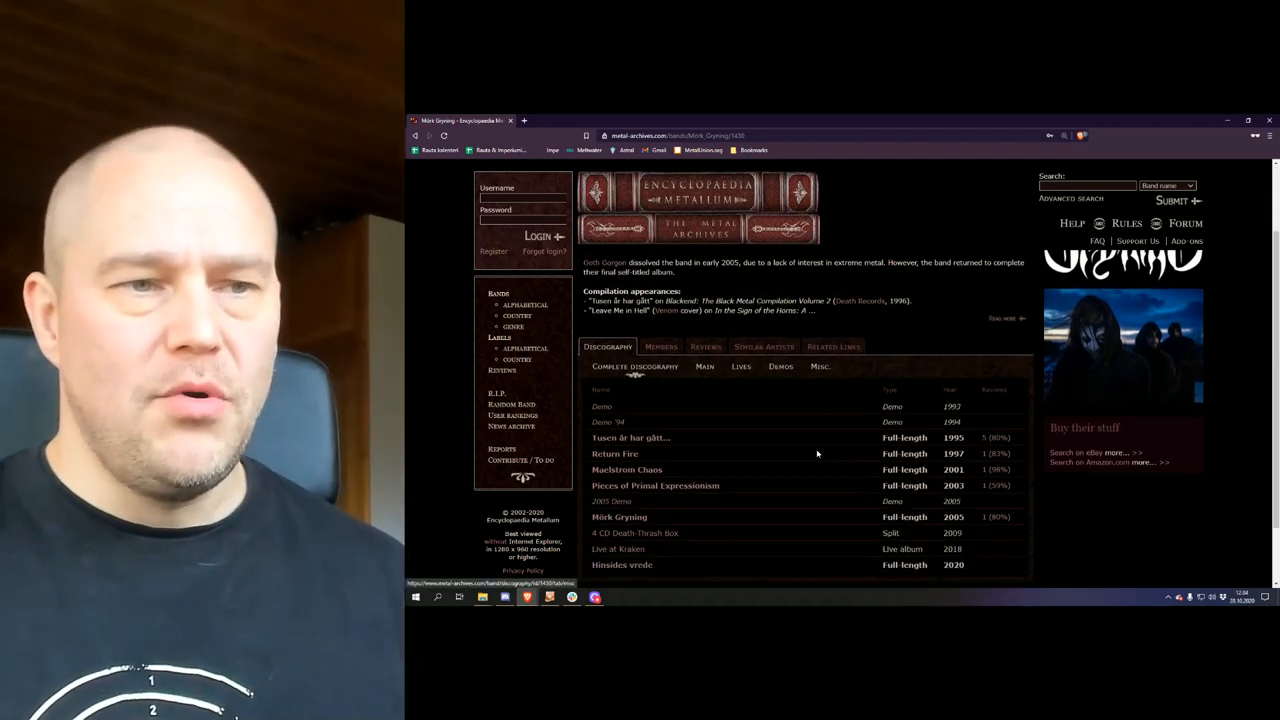
pyautogui.scroll(-3)
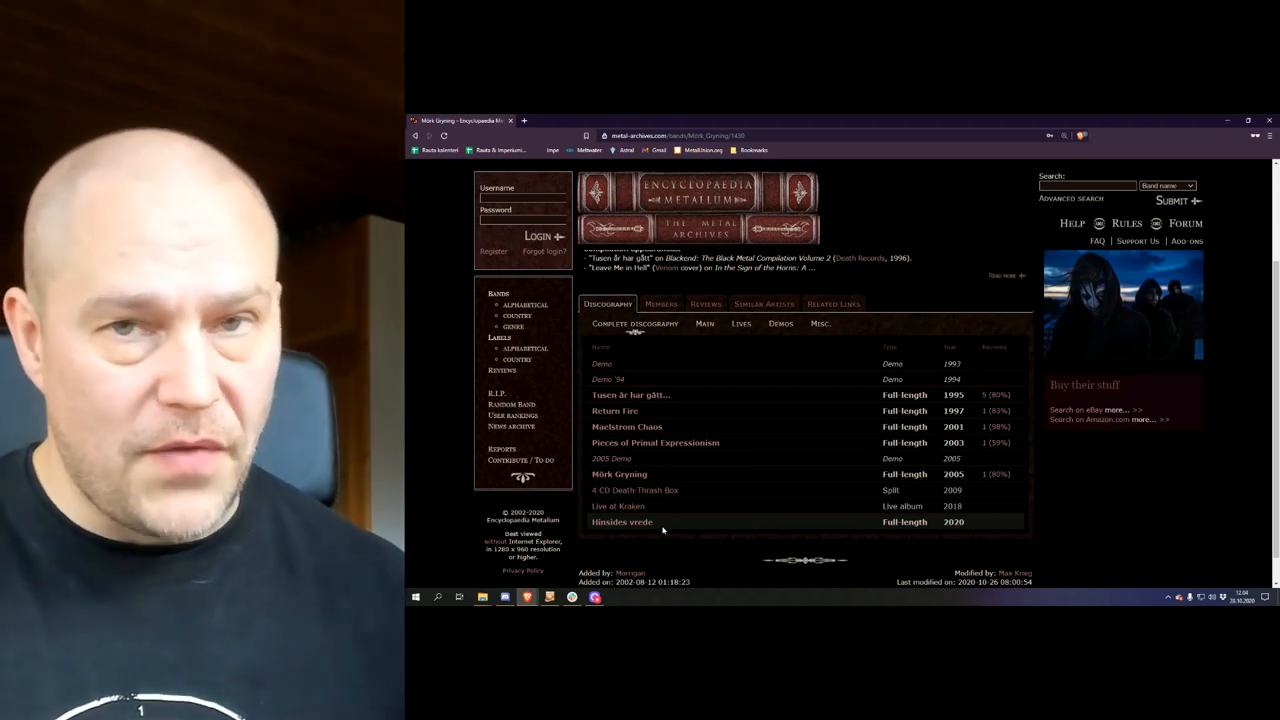
pyautogui.moveTo(880, 322)
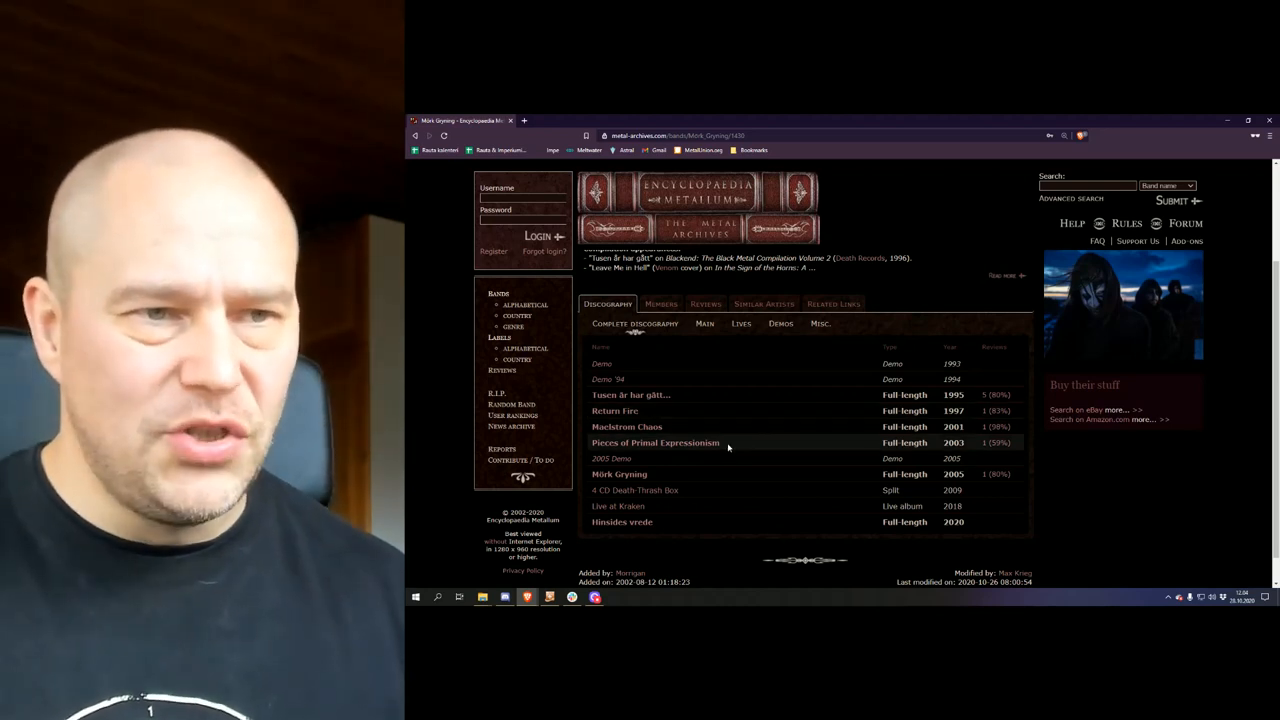
pyautogui.moveTo(743, 400)
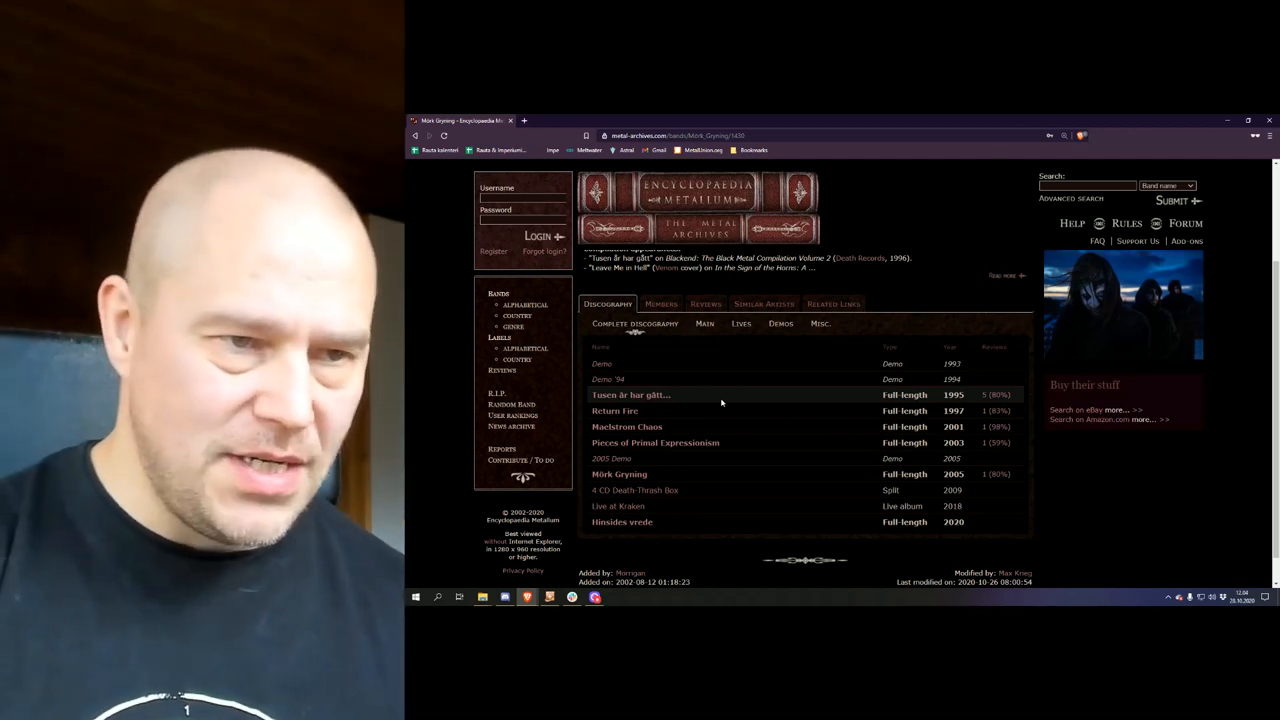
pyautogui.moveTo(736, 428)
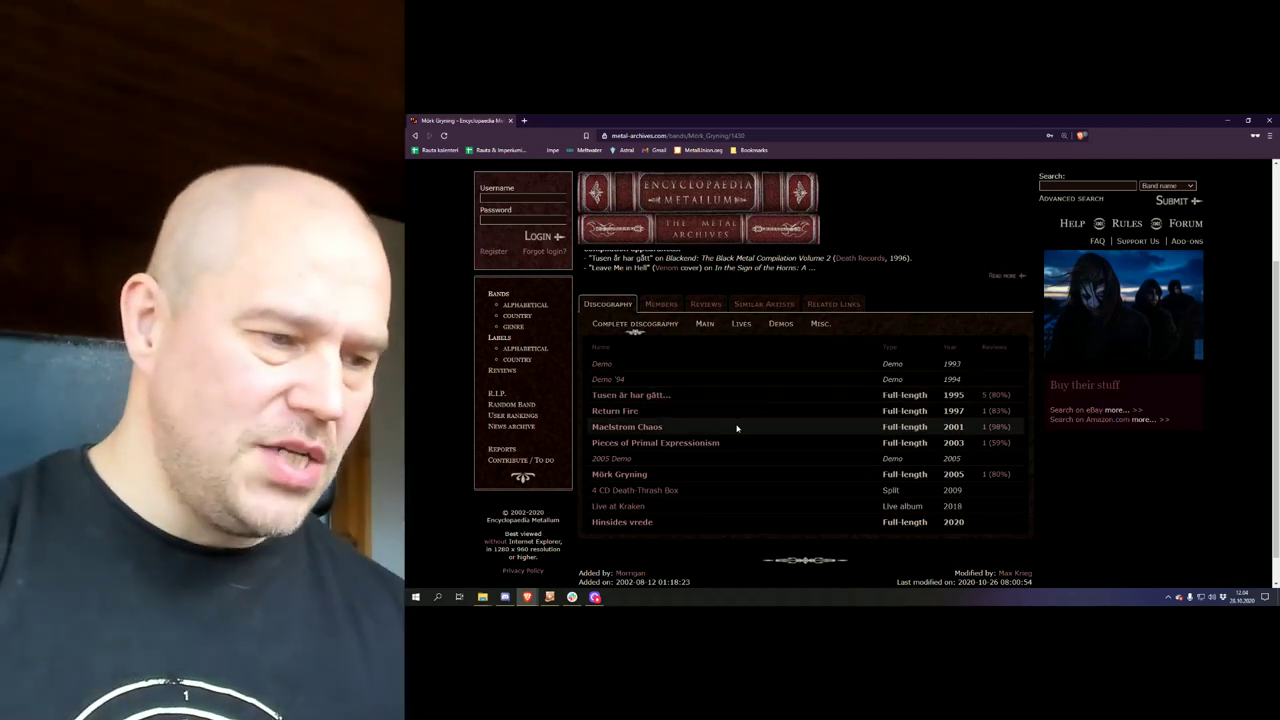
pyautogui.moveTo(750, 474)
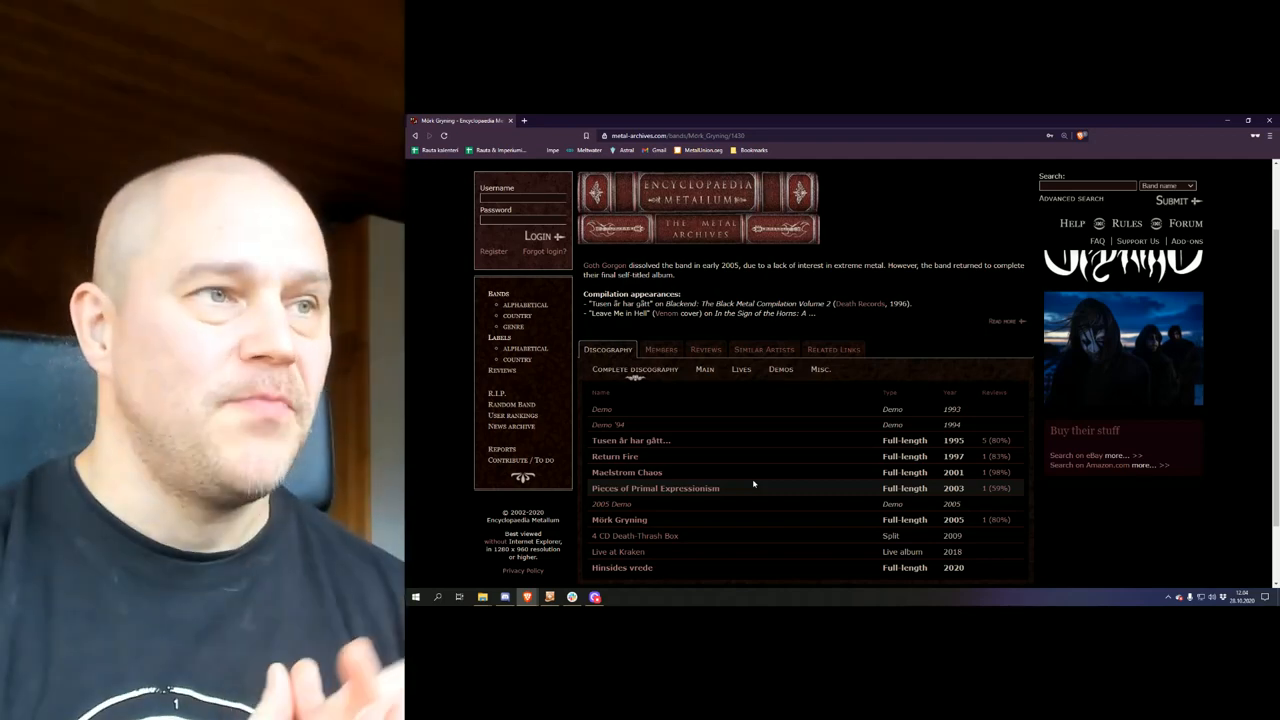
pyautogui.scroll(3)
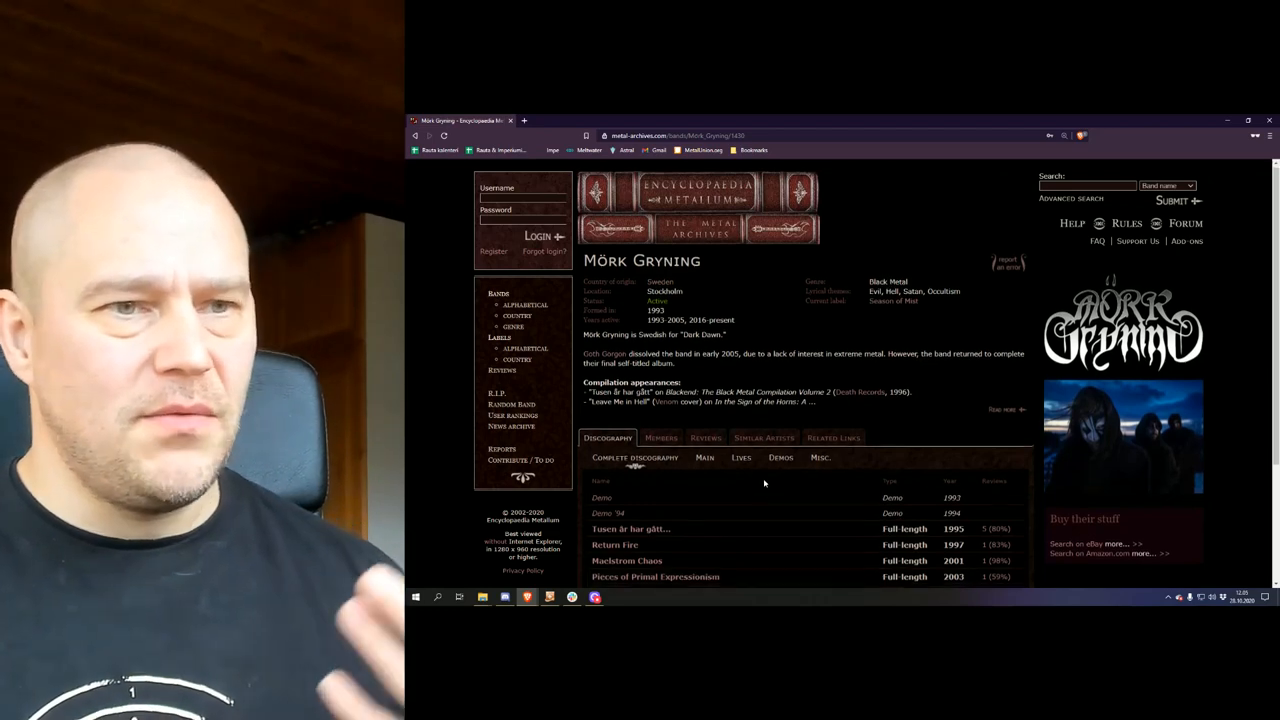
pyautogui.scroll(-3)
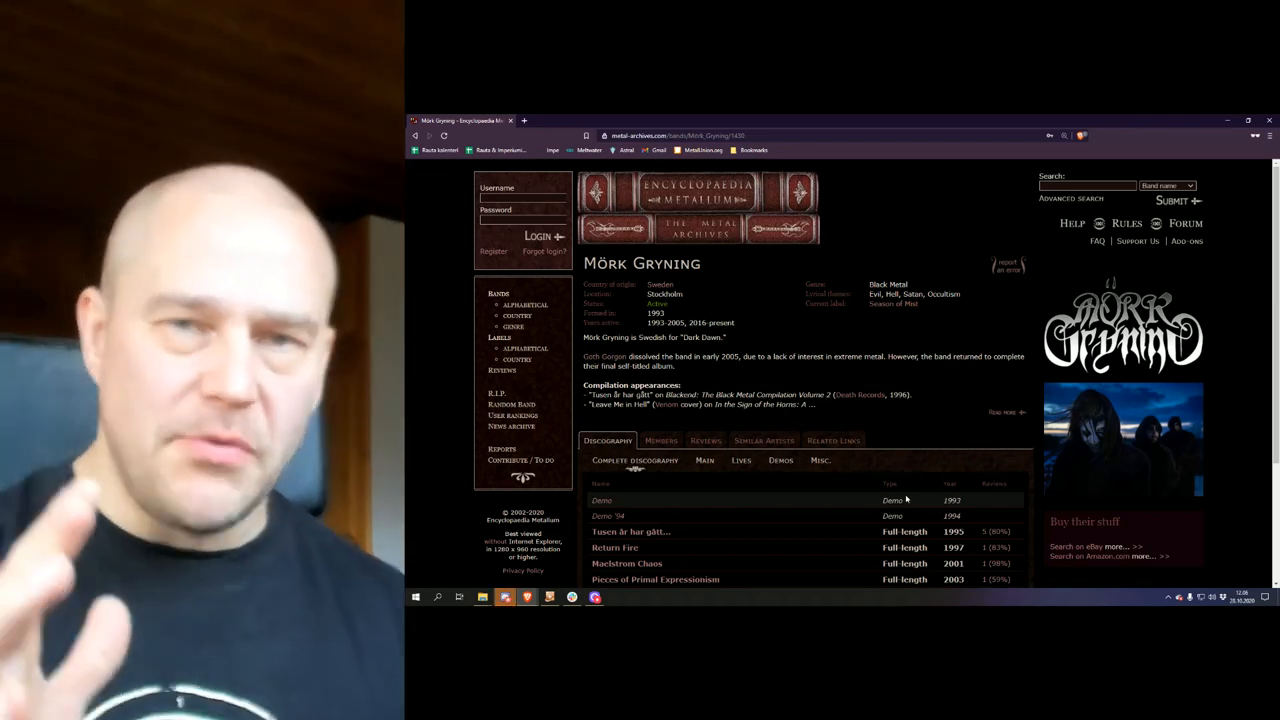
pyautogui.scroll(-3)
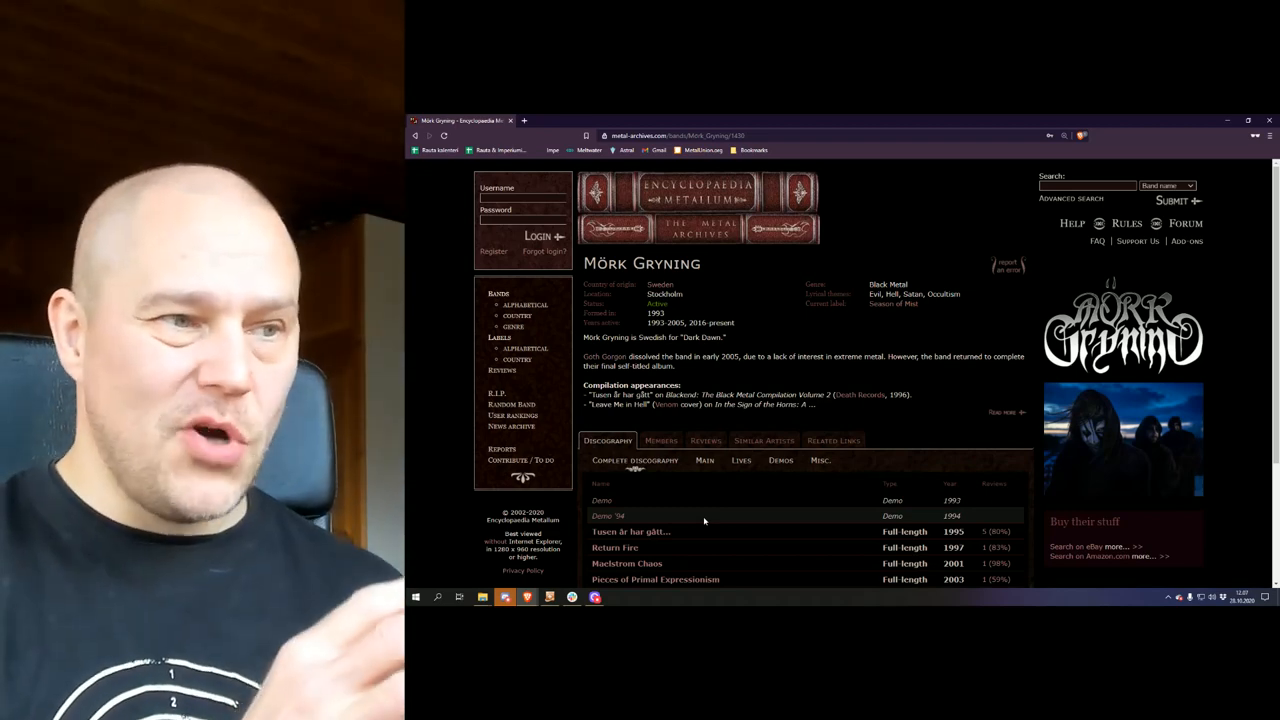
pyautogui.click(631, 531)
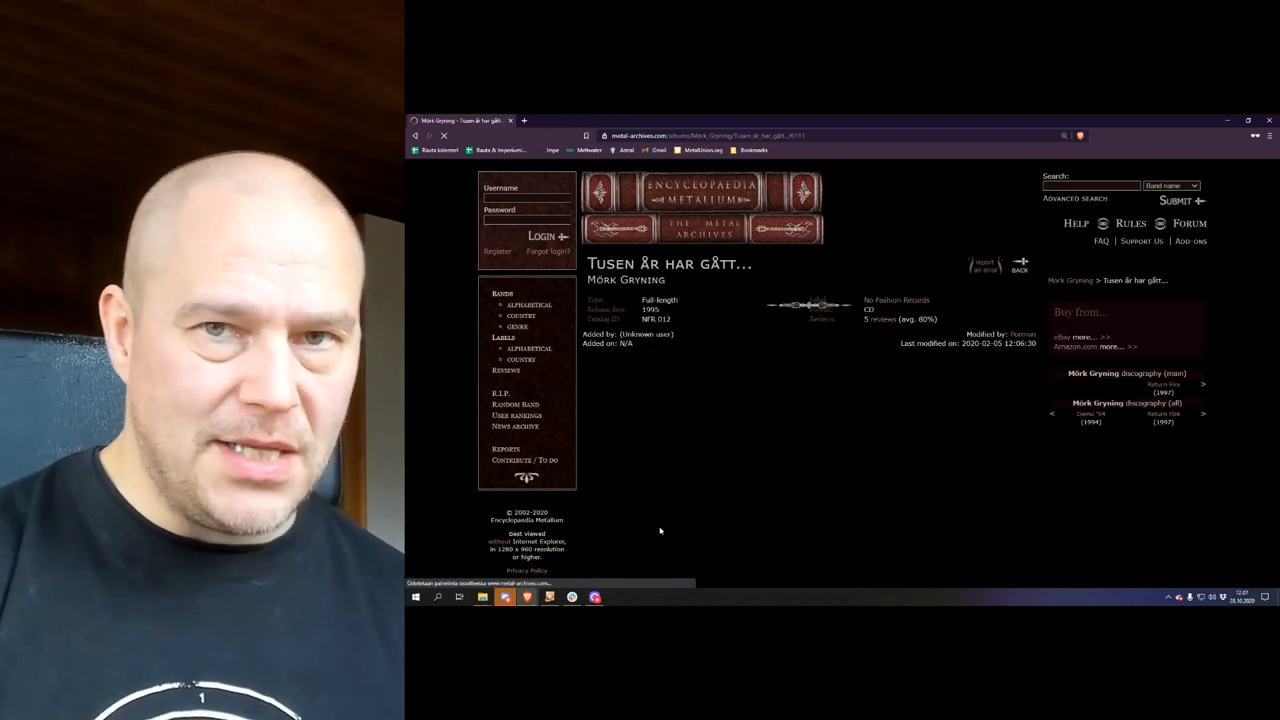